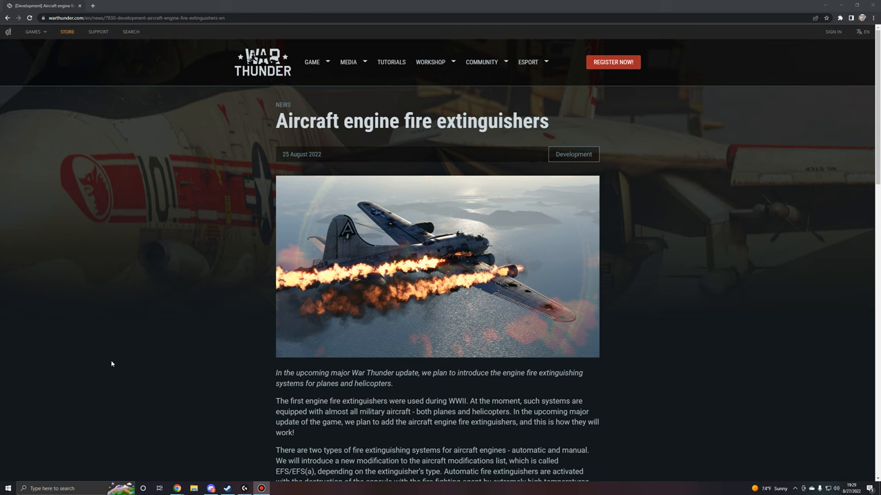
Step: Scroll the article down through the automatic and manual extinguisher paragraphs to the Modifications screenshot
{"action": "scroll", "scroll_direction": "down", "scroll_amount": 3}
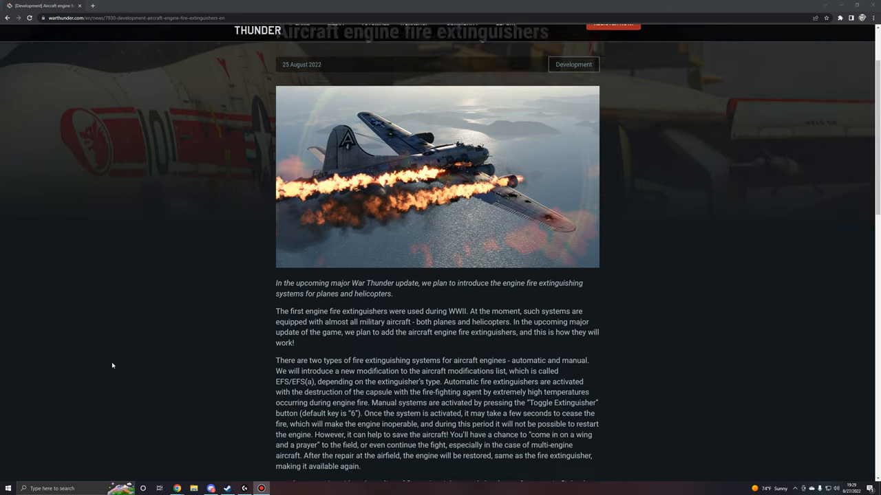
{"action": "scroll", "scroll_direction": "down", "scroll_amount": 3}
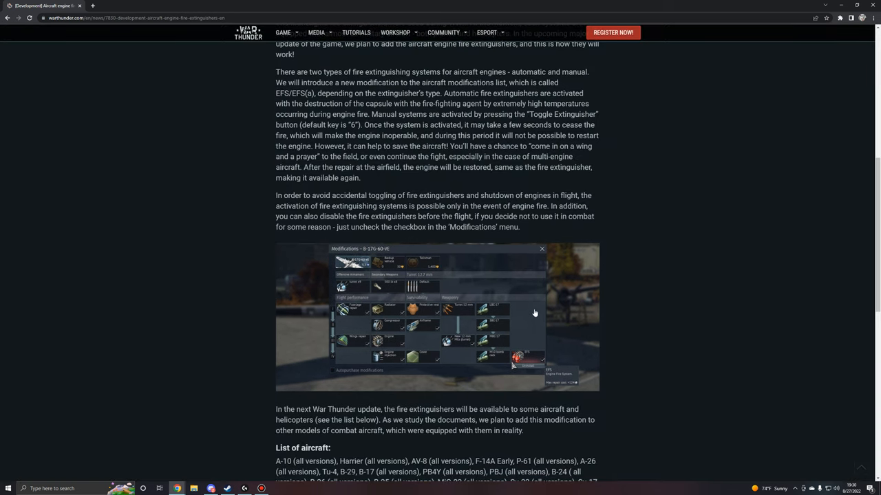
Step: Enlarge the article's Modifications menu screenshot in the lightbox viewer
{"action": "left_click", "coordinate": [438, 317]}
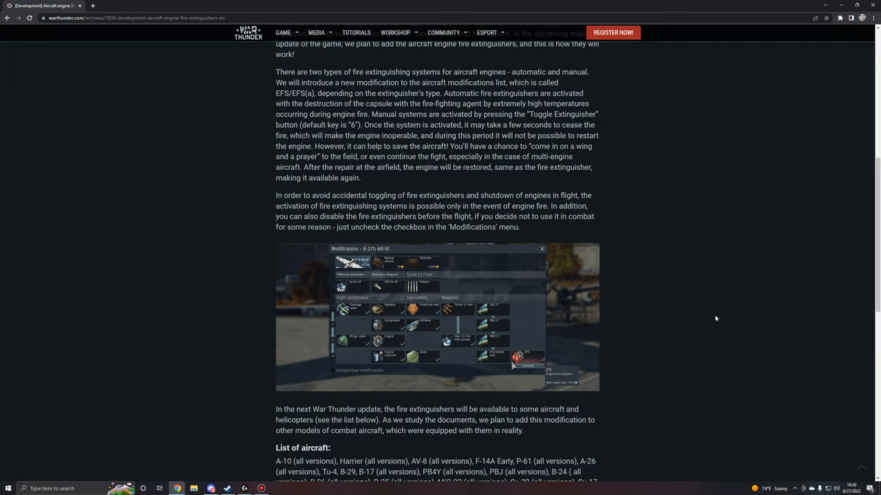
{"action": "scroll", "scroll_direction": "up", "scroll_amount": 3}
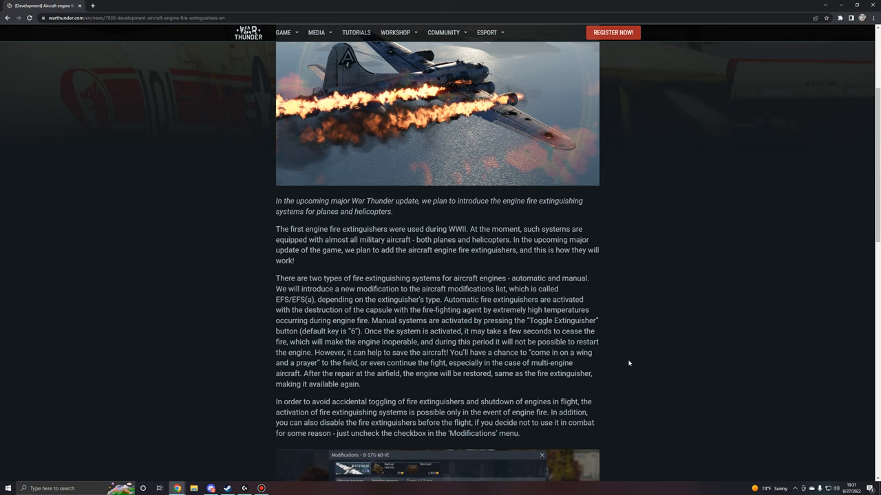
{"action": "left_click", "coordinate": [437, 465]}
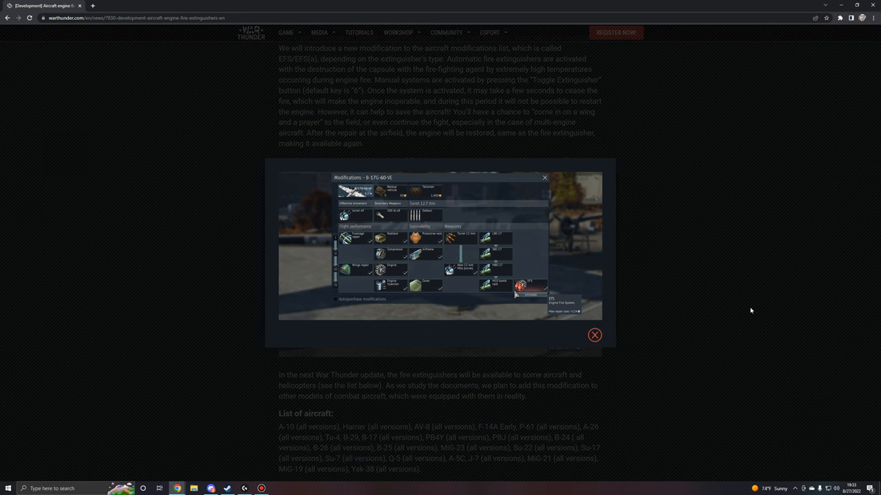
Step: Scroll down past the screenshot to the 'List of aircraft' and 'List of helicopters' sections
{"action": "scroll", "scroll_direction": "down", "scroll_amount": 3}
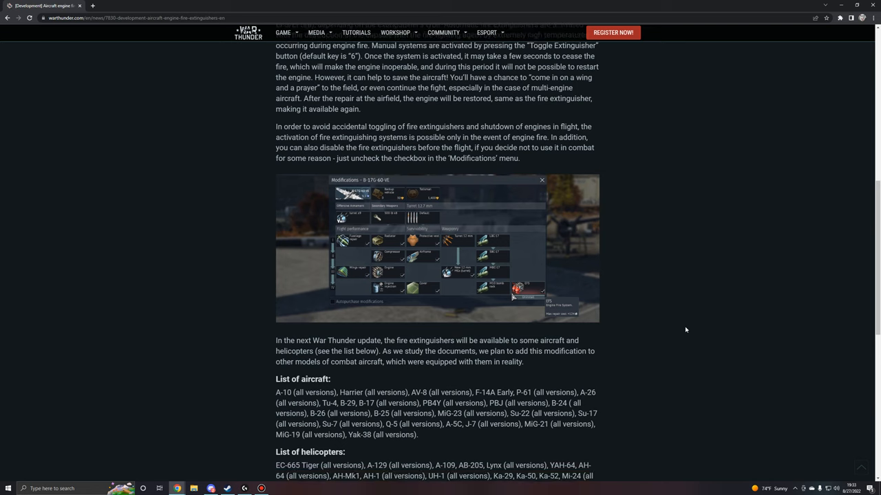
{"action": "scroll", "scroll_direction": "down", "scroll_amount": 3}
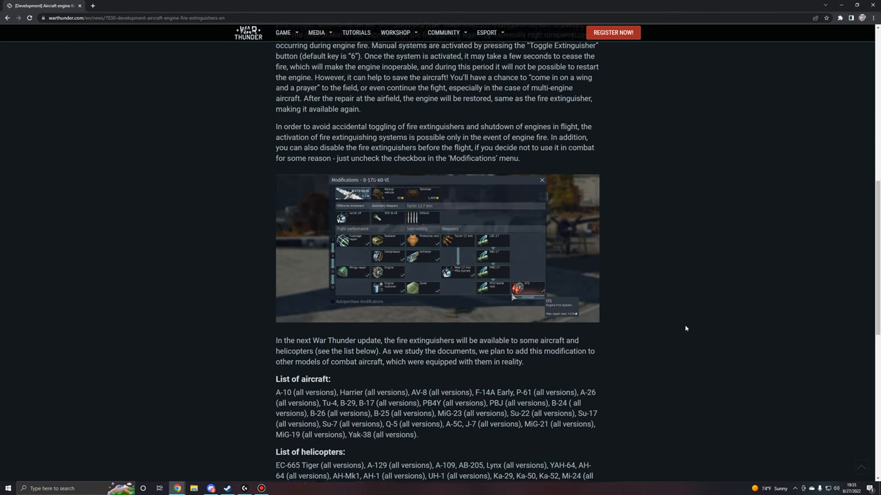
Step: Scroll back to the top showing the 'Aircraft engine fire extinguishers' title and burning bomber header
{"action": "scroll", "scroll_direction": "up", "scroll_amount": 3}
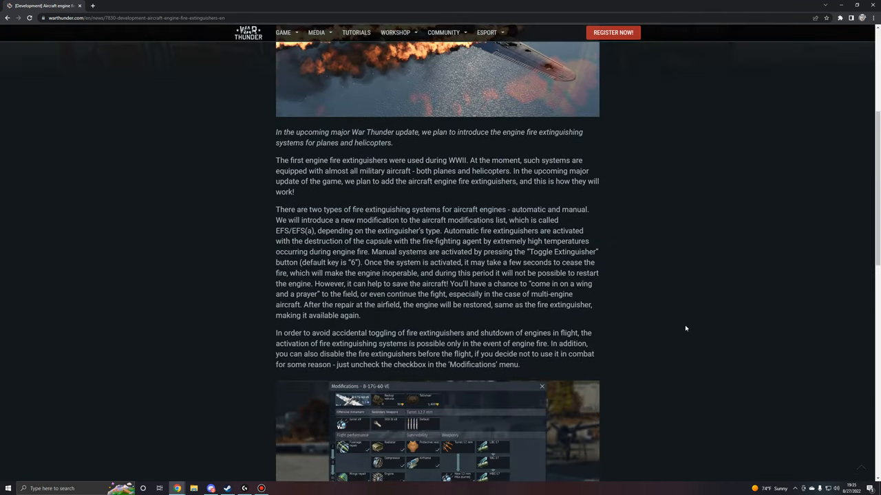
{"action": "scroll", "scroll_direction": "up", "scroll_amount": 3}
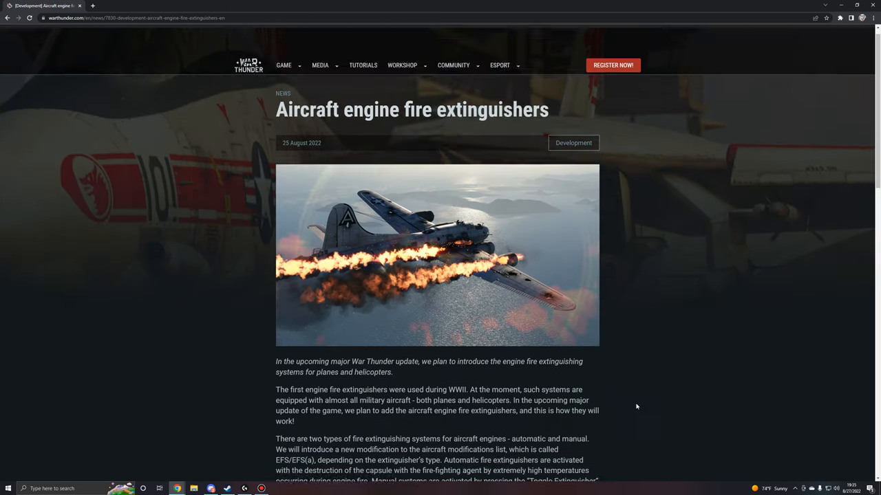
{"action": "scroll", "scroll_direction": "up", "scroll_amount": 3}
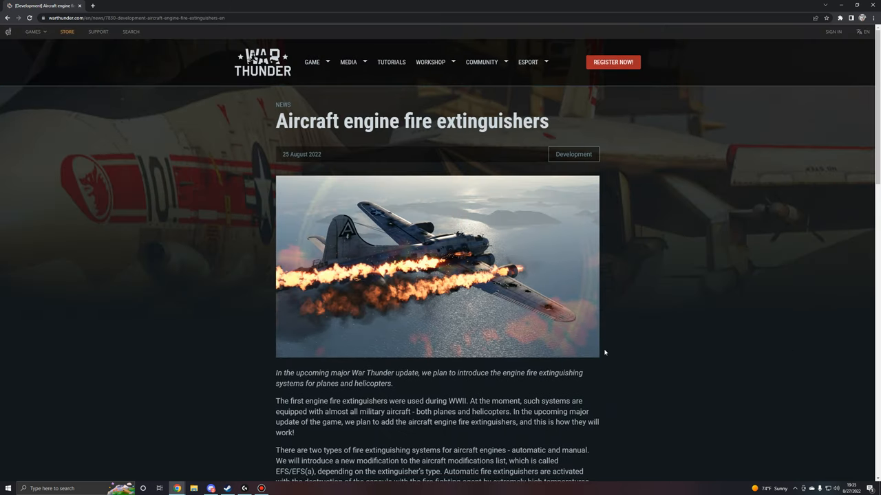
{"action": "mouse_move", "coordinate": [723, 349]}
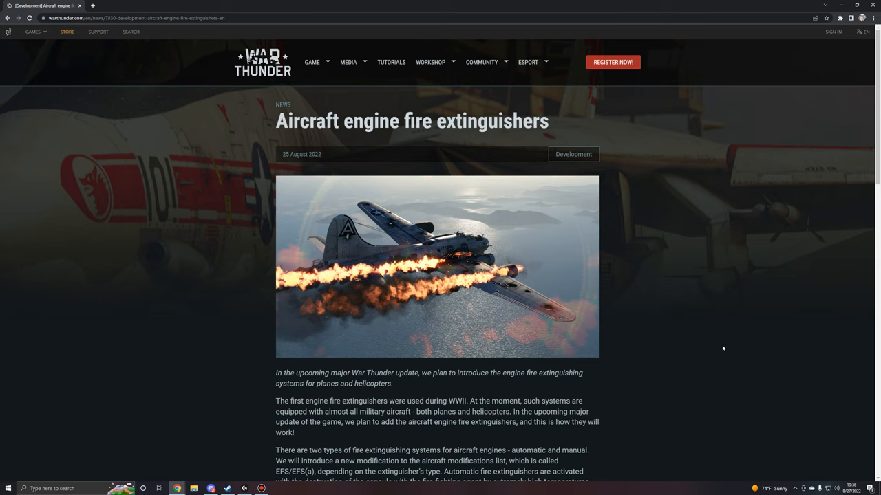
{"action": "mouse_move", "coordinate": [346, 429]}
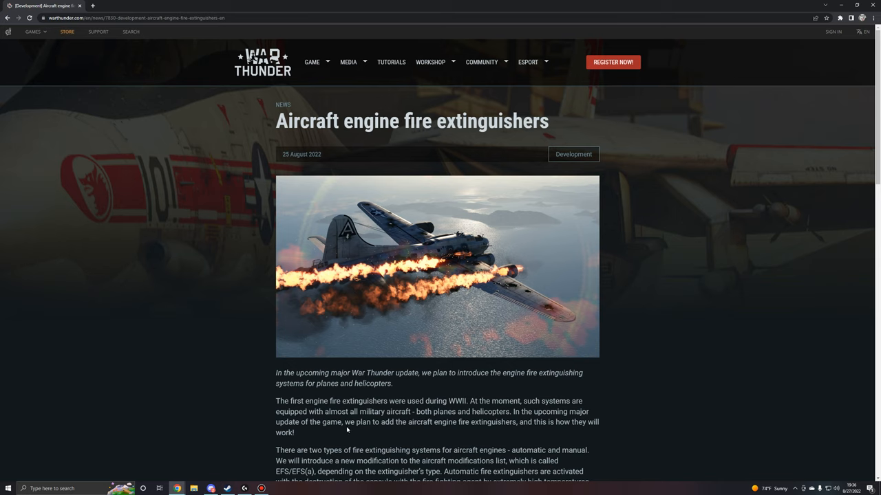